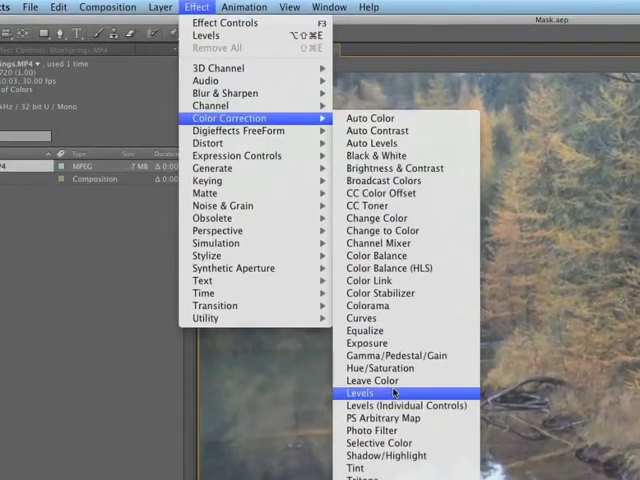
Apply a Levels effect to the forest clip and tighten its histogram input range
left_click(360, 392)
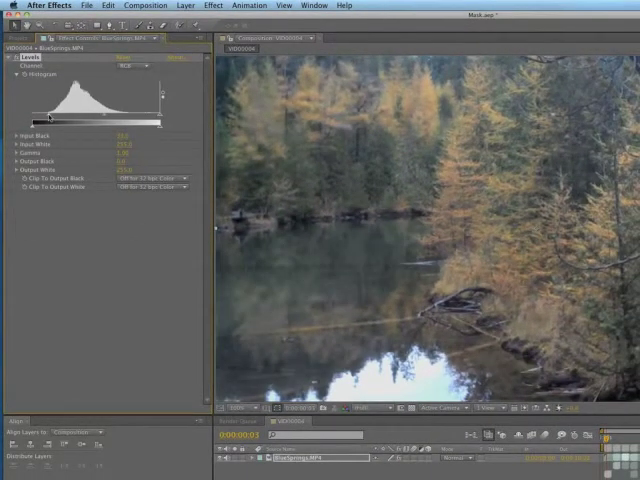
left_click_drag(160, 120, 152, 120)
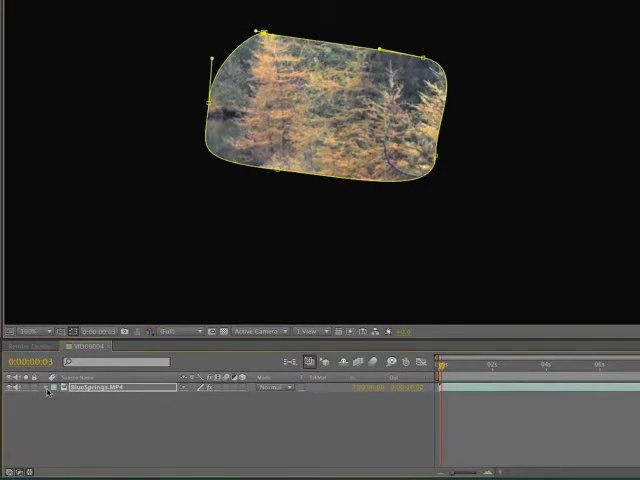
Raise the Mask Feather on the clip's rounded rectangular mask for soft edges
left_click(50, 388)
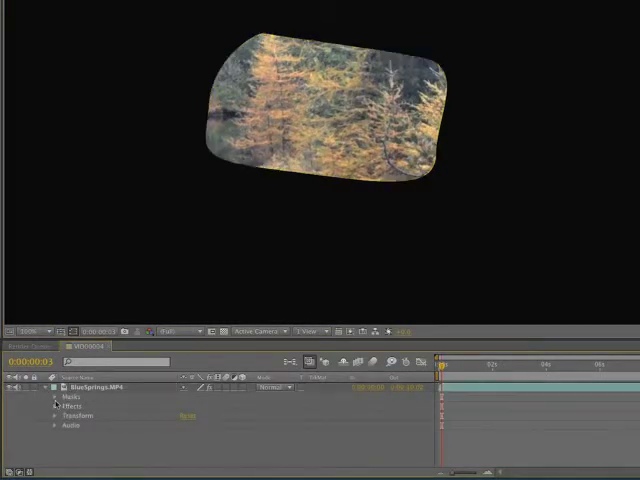
left_click(52, 398)
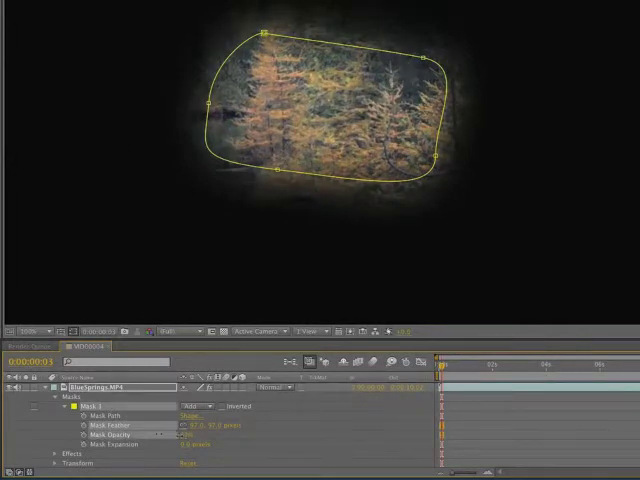
double_click(190, 444)
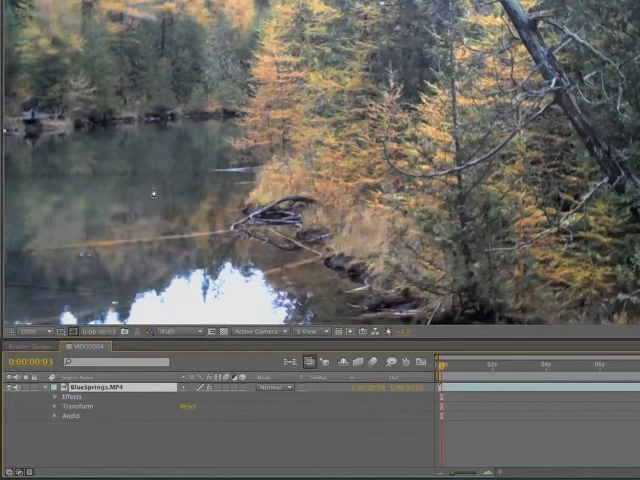
mouse_move(244, 104)
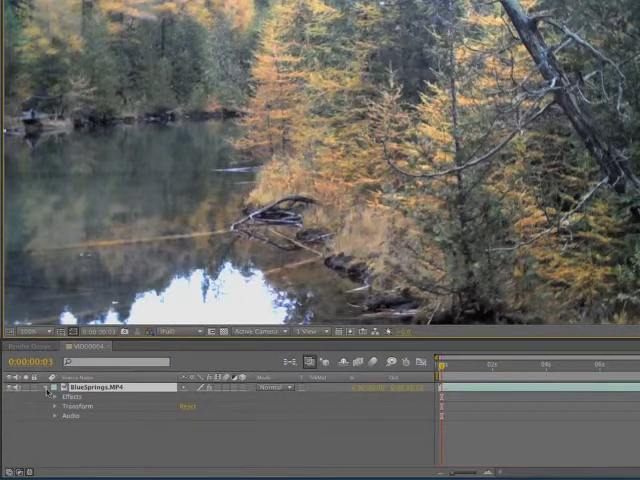
Select the forest layer and give it a rectangle mask plus an overlapping ellipse mask
left_click(50, 388)
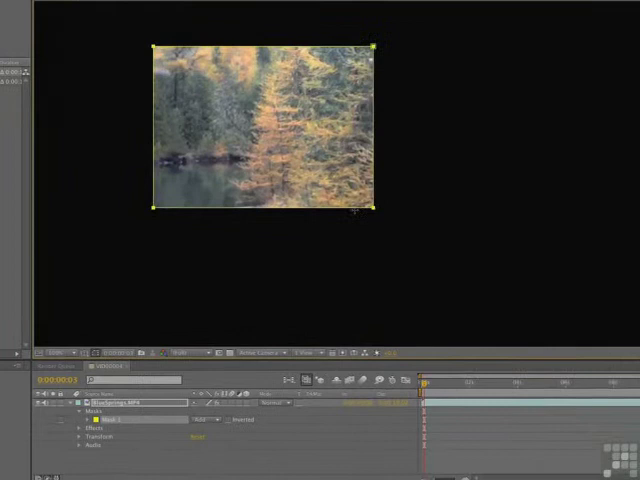
left_click(72, 412)
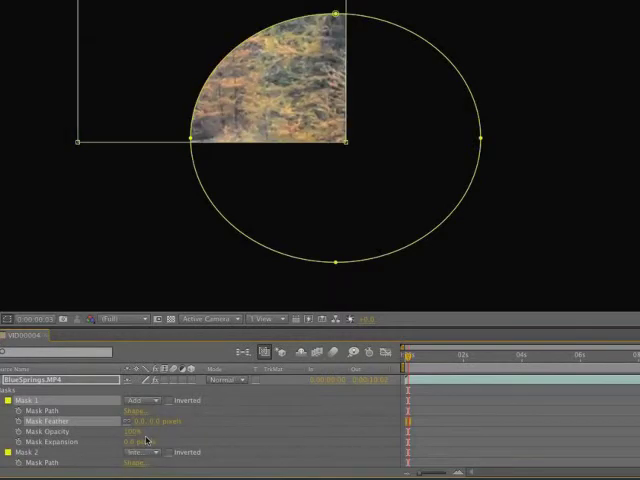
Cycle the masks through None, Add and Subtract modes to compare the revealed regions
left_click(144, 400)
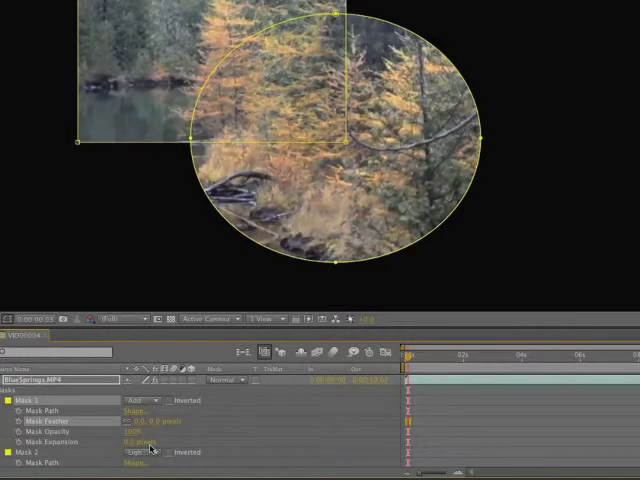
left_click(132, 408)
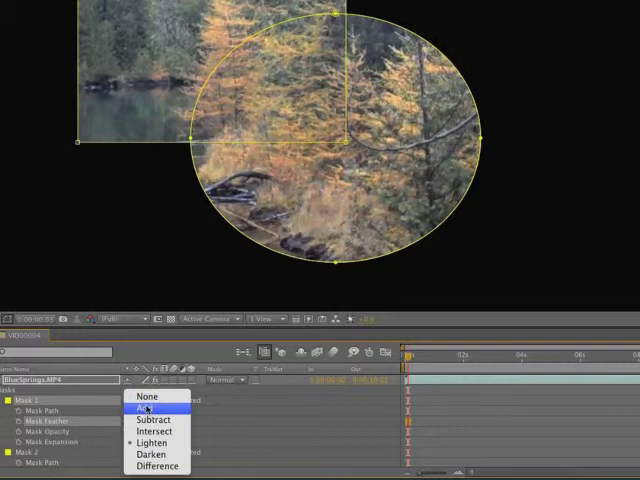
left_click(132, 410)
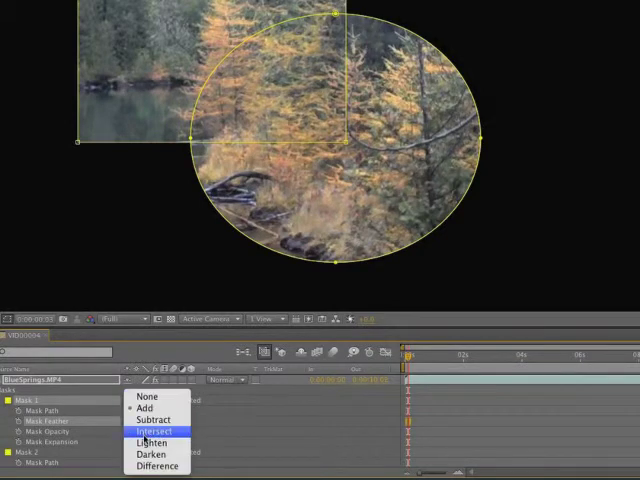
left_click(140, 408)
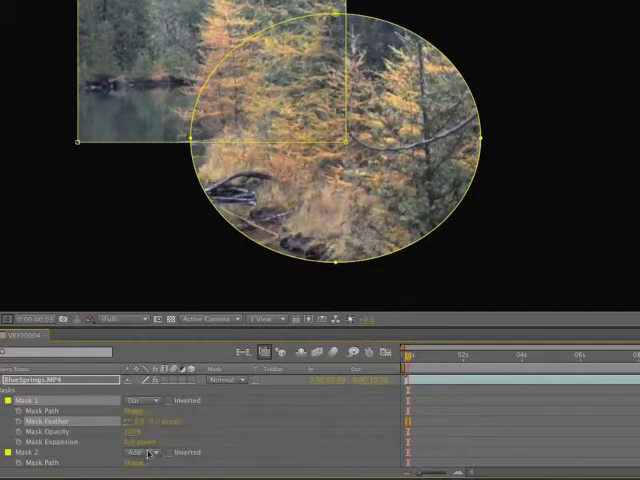
left_click(148, 452)
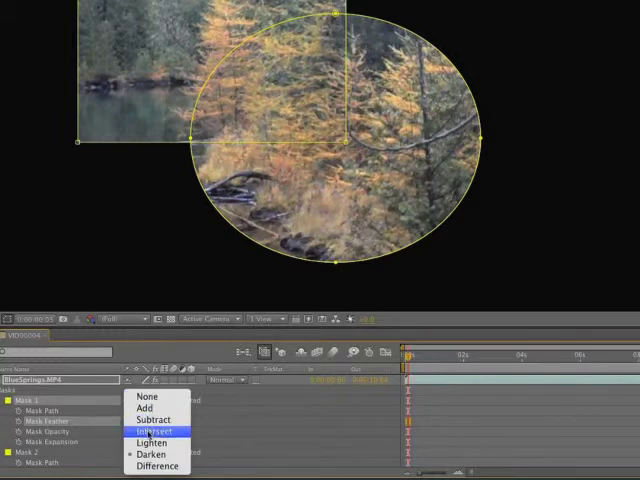
mouse_move(144, 408)
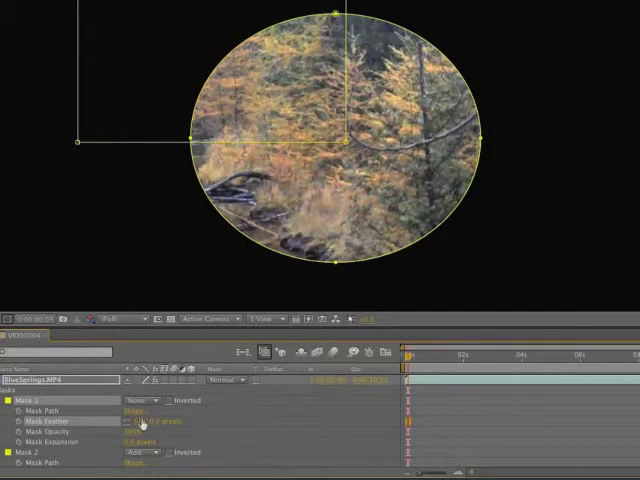
left_click(130, 400)
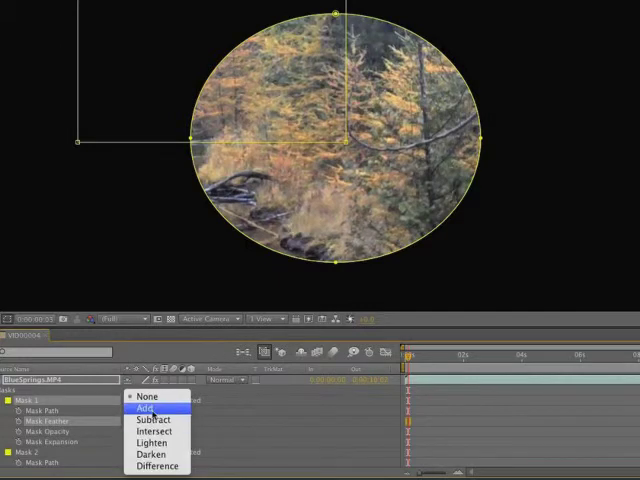
Try Intersect, Lighten, Darken and Difference mask modes, ending with the clip full-frame
left_click(144, 408)
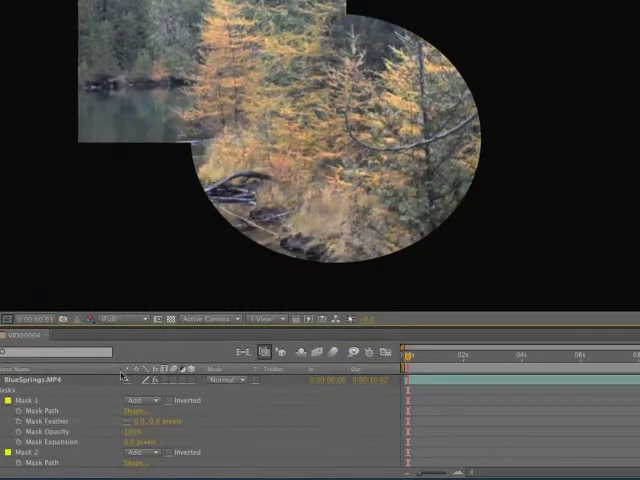
left_click(132, 400)
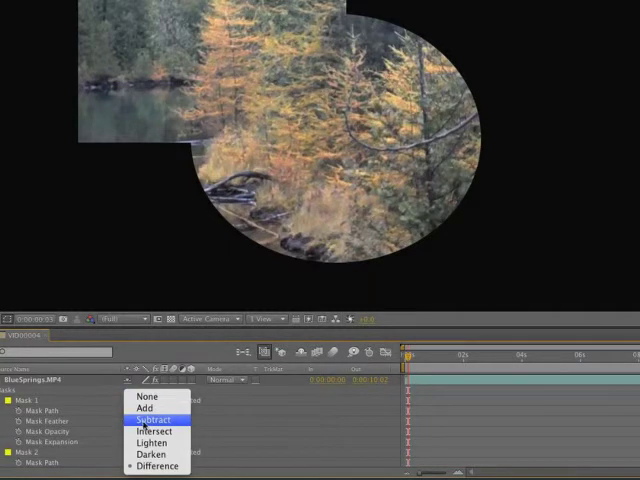
left_click(150, 420)
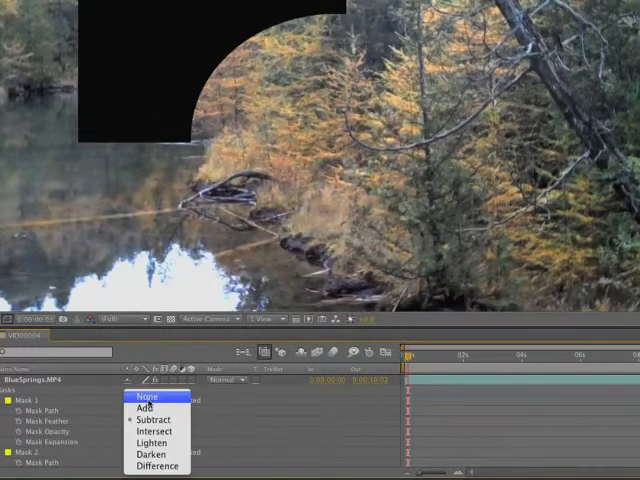
left_click(132, 410)
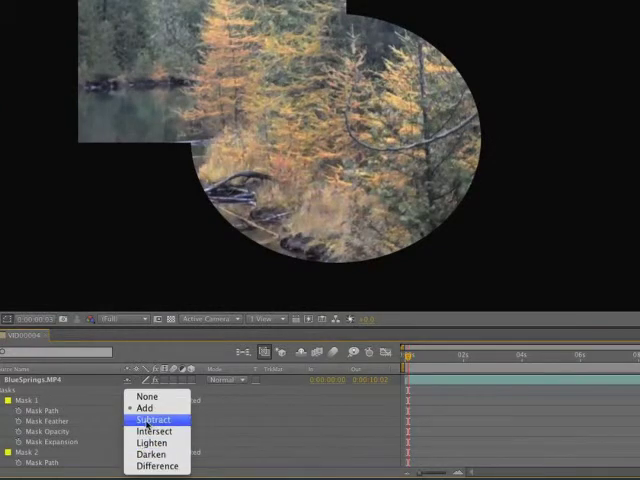
left_click(152, 420)
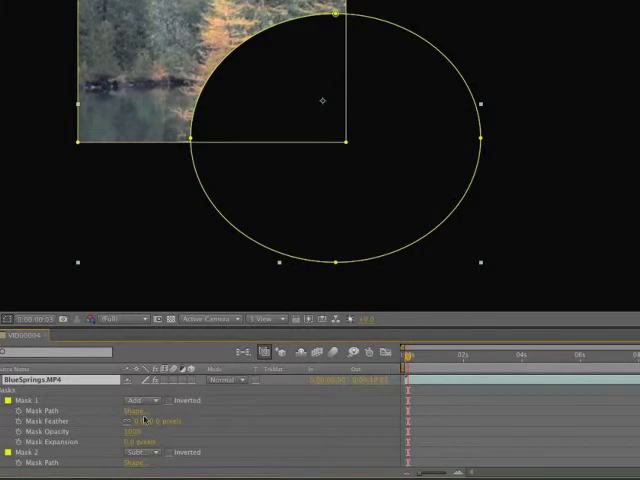
left_click(138, 410)
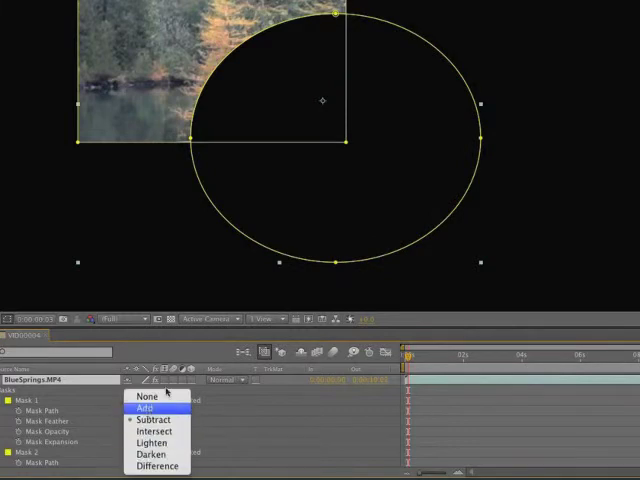
left_click(144, 408)
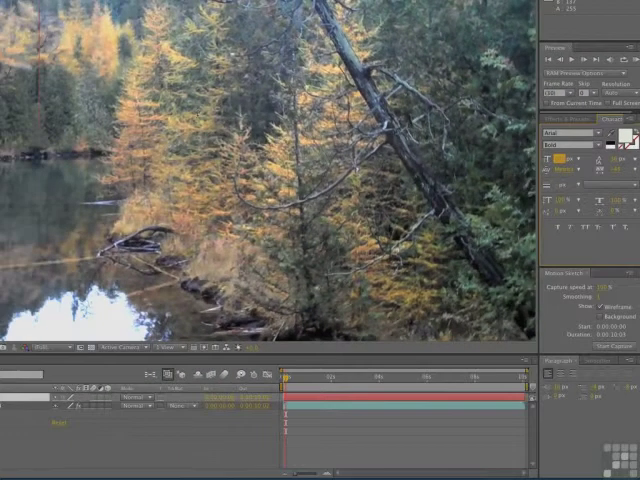
Type the word TEXT as a large white title over the forest clip
type("TEXT")
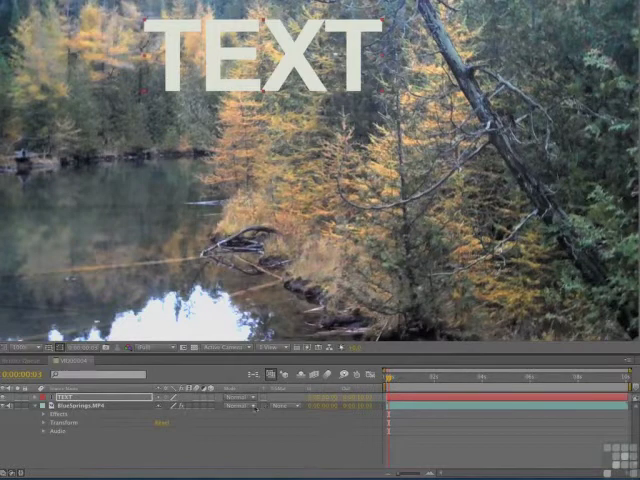
Set the forest layer's blending mode to Stencil Alpha so it shows only through TEXT
left_click(236, 408)
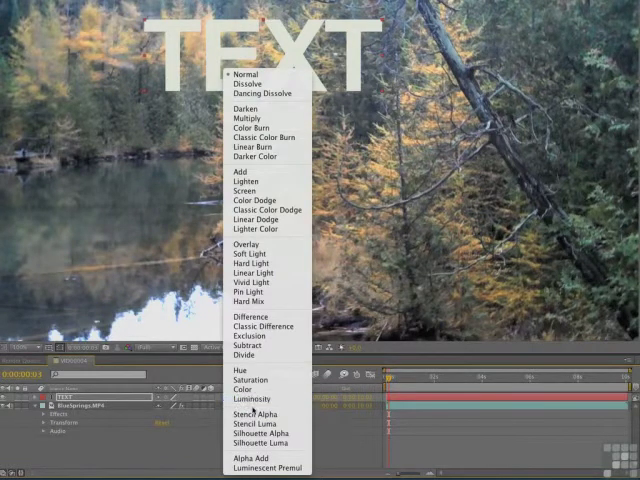
left_click(252, 412)
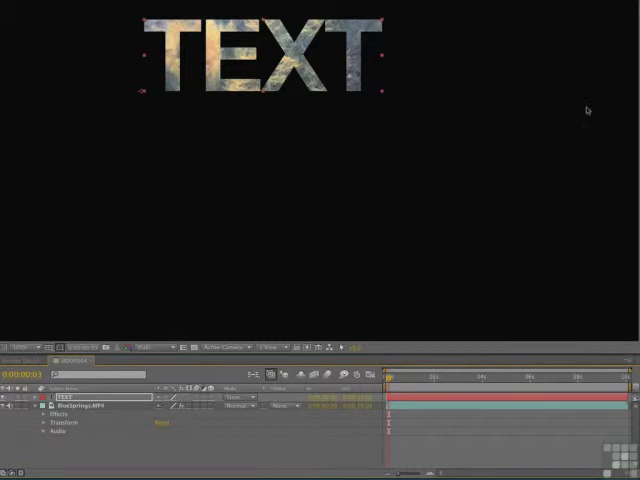
mouse_move(260, 156)
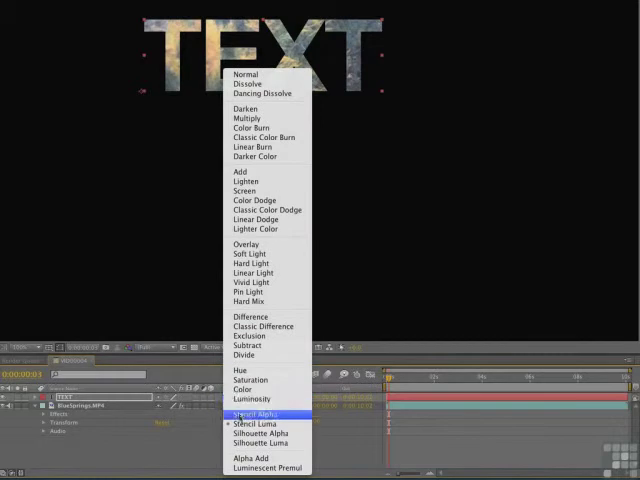
left_click(256, 414)
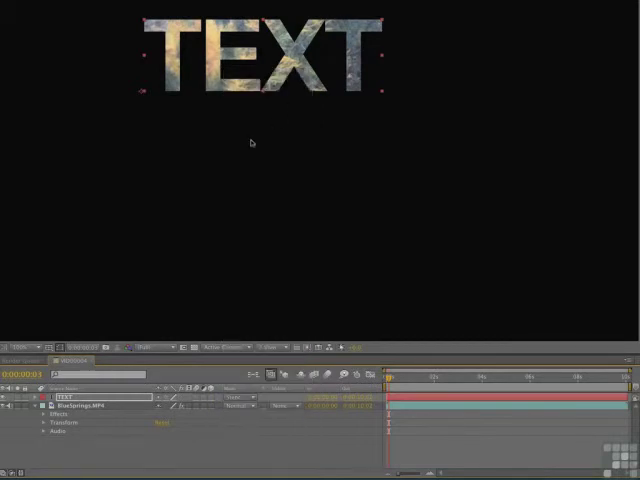